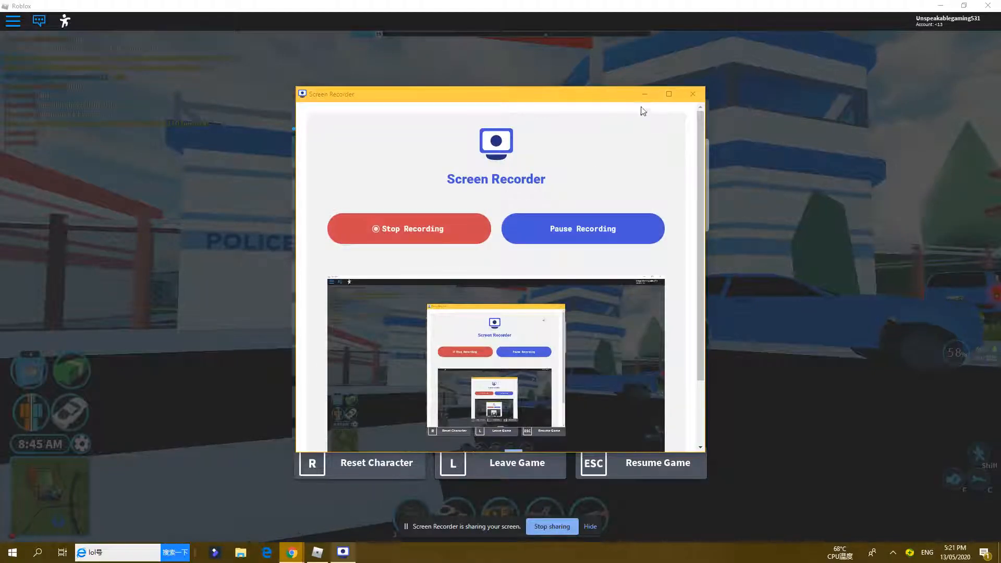
Minimize the Screen Recorder and resume Jailbreak from the pause menu
{"action": "left_click", "coordinate": [693, 94]}
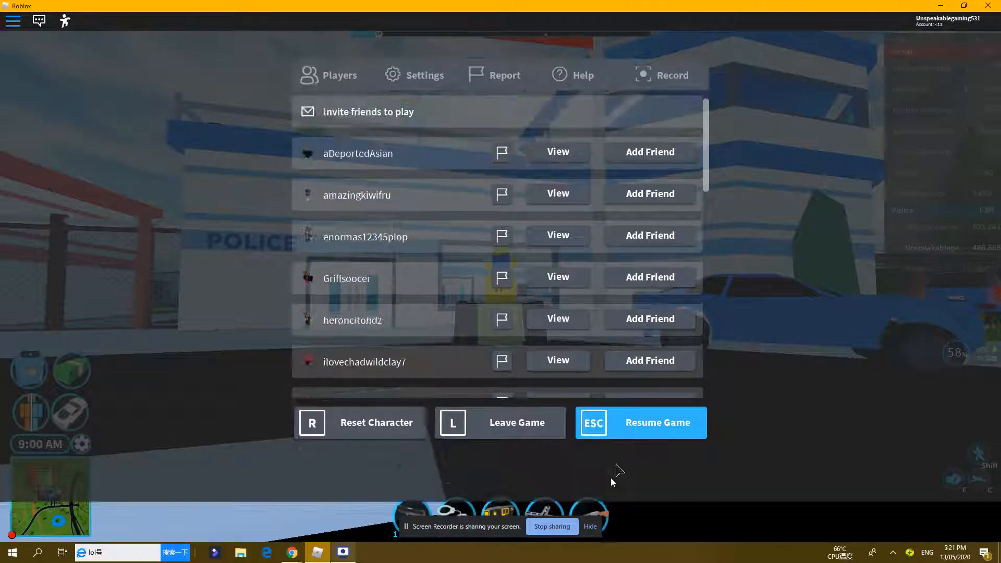
{"action": "left_click", "coordinate": [641, 423]}
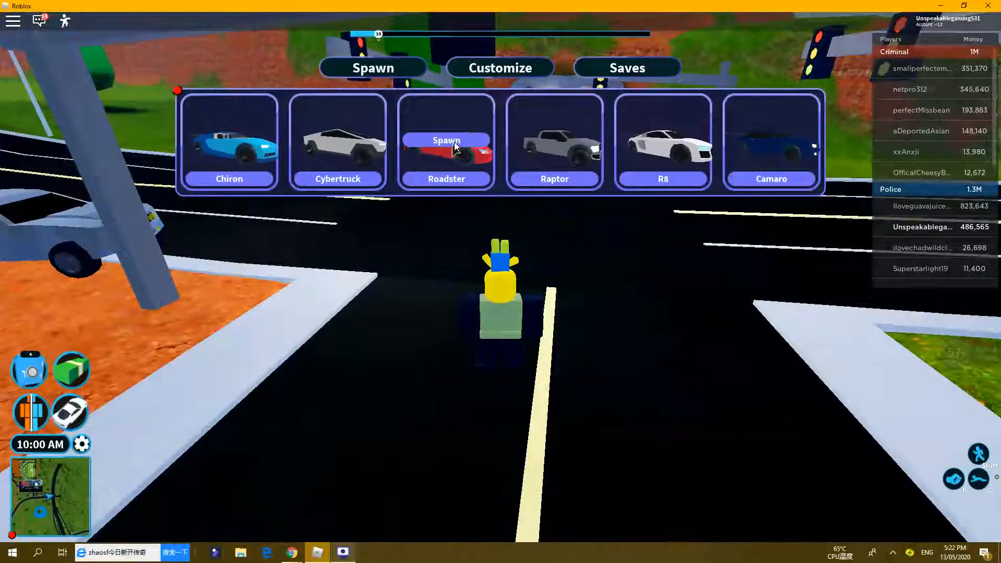
Spawn the Roadster from the garage vehicle list
{"action": "left_click", "coordinate": [446, 140]}
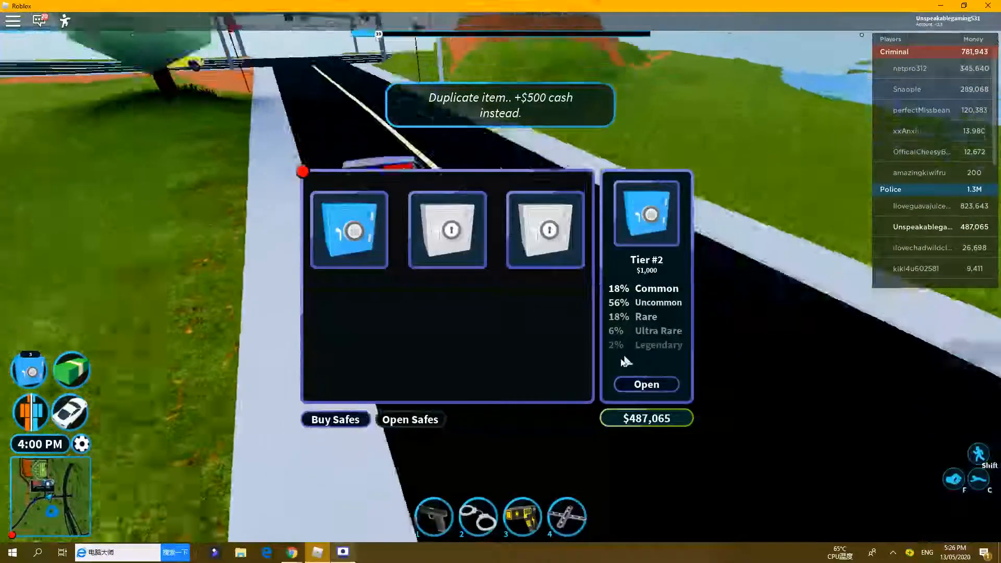
Open the Tier #2 safe and skip its reward animation
{"action": "left_click", "coordinate": [646, 384]}
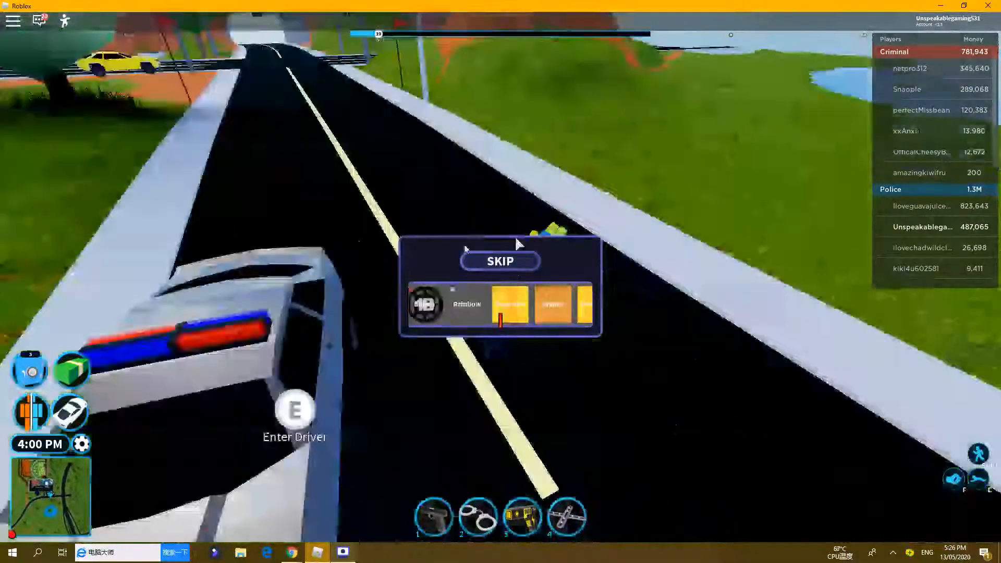
{"action": "left_click", "coordinate": [501, 261]}
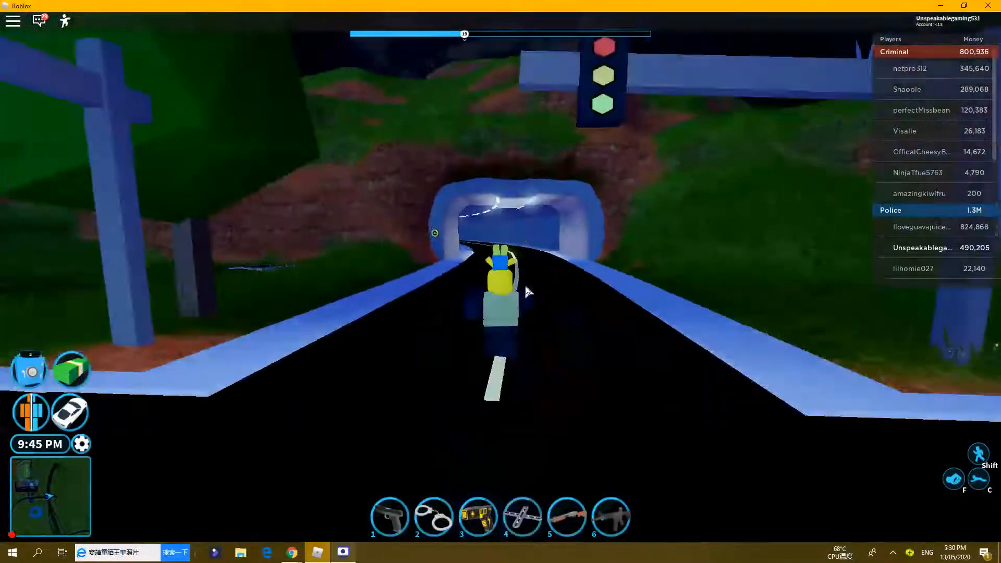
Click in the lower-left of the screen while heading toward the tunnel
{"action": "left_click", "coordinate": [69, 412]}
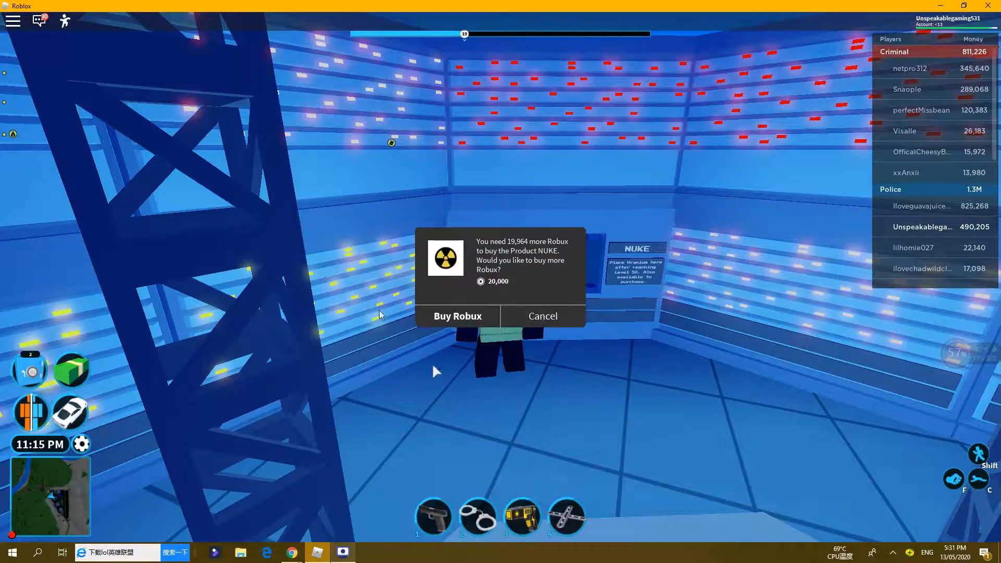
Interact with the NUKE terminal to bring up its 20,000 Robux prompt
{"action": "left_click", "coordinate": [542, 315]}
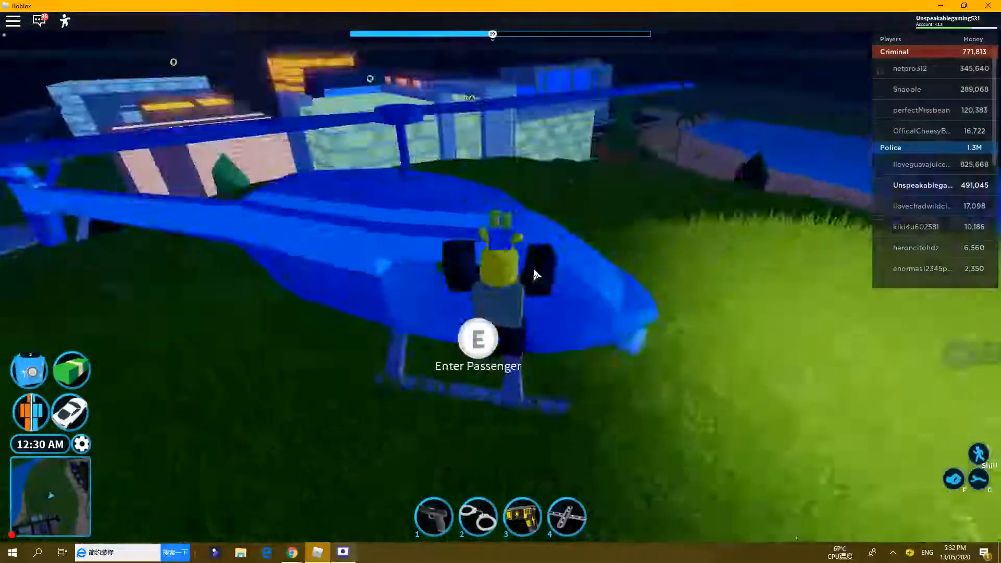
Board the blue helicopter as a passenger with E
{"action": "key", "text": "e"}
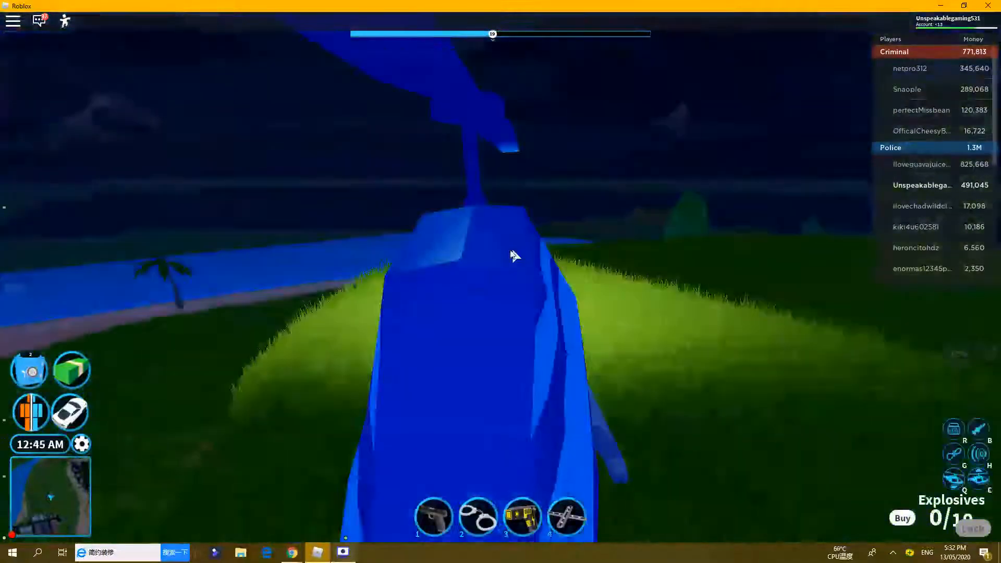